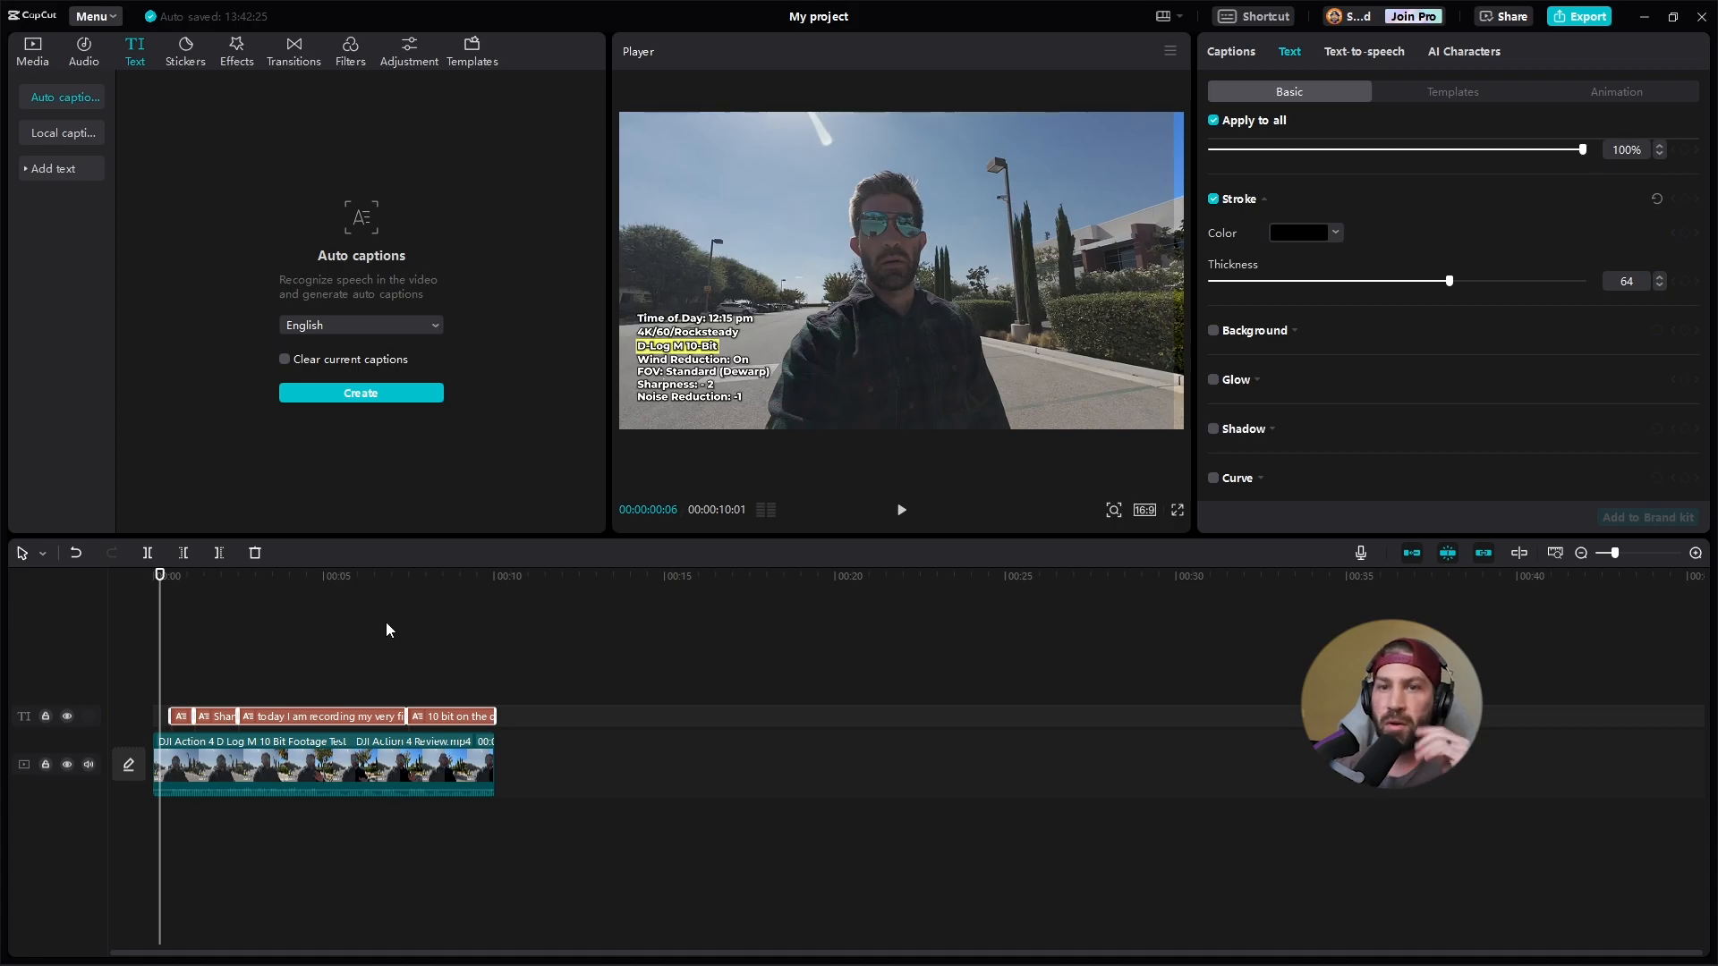
Select a caption and drag its text box to the top of the frame.
click(212, 576)
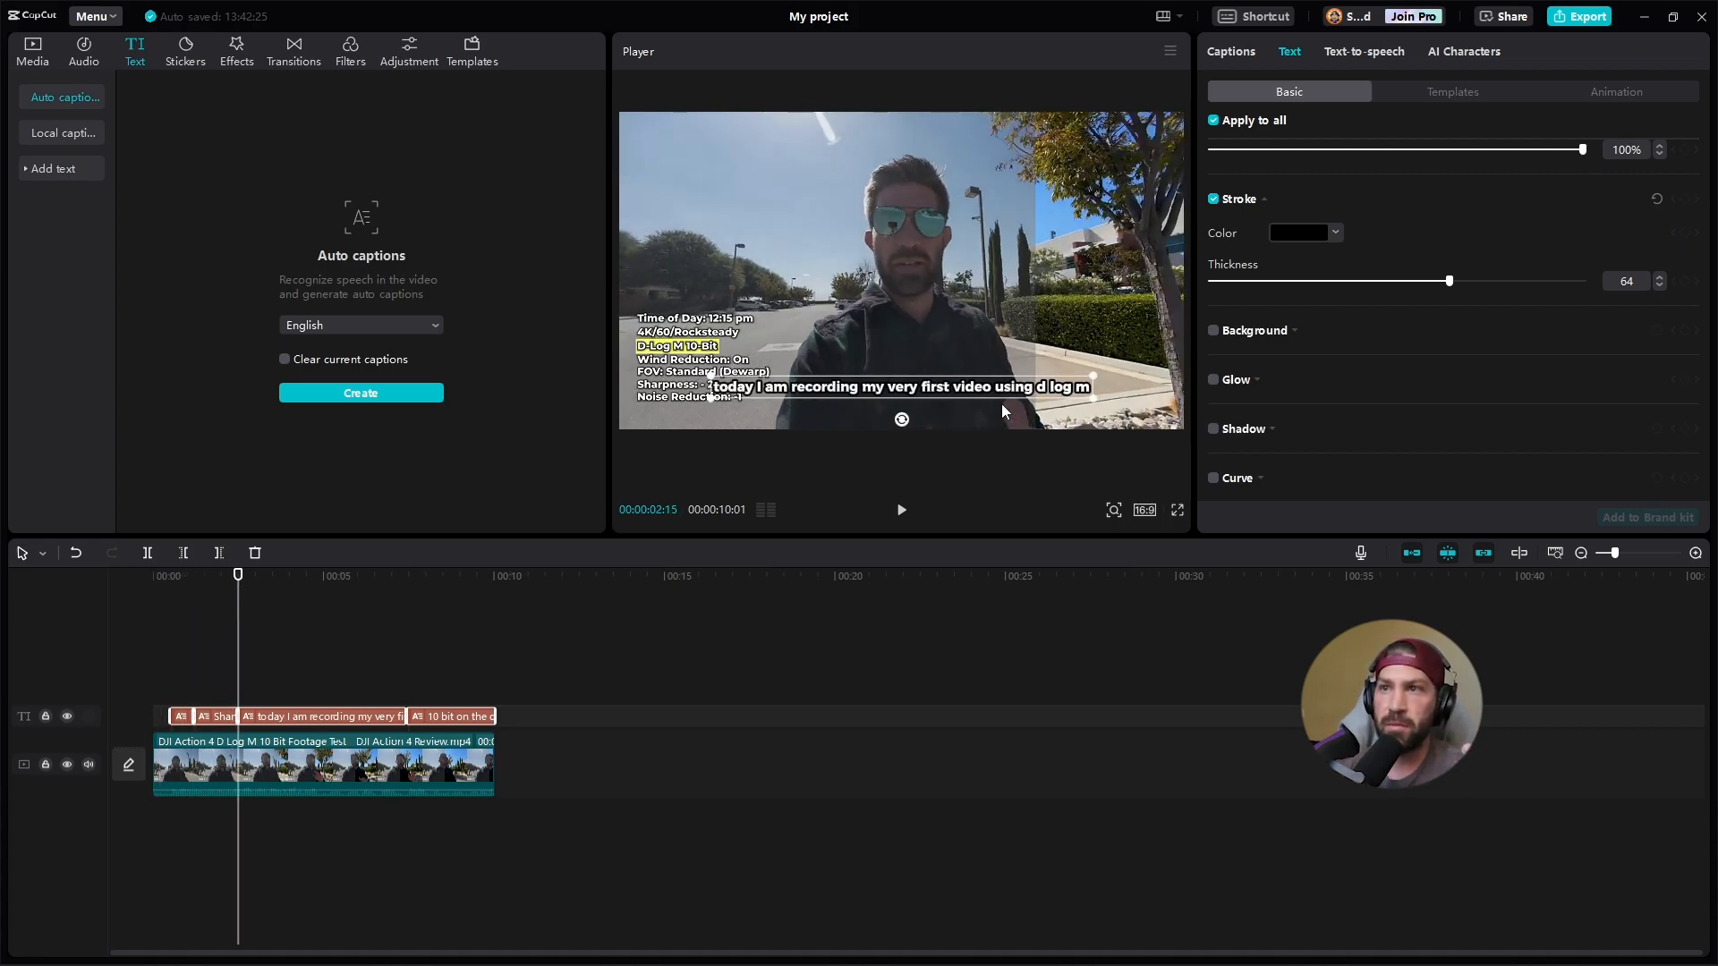
drag(898, 386, 898, 156)
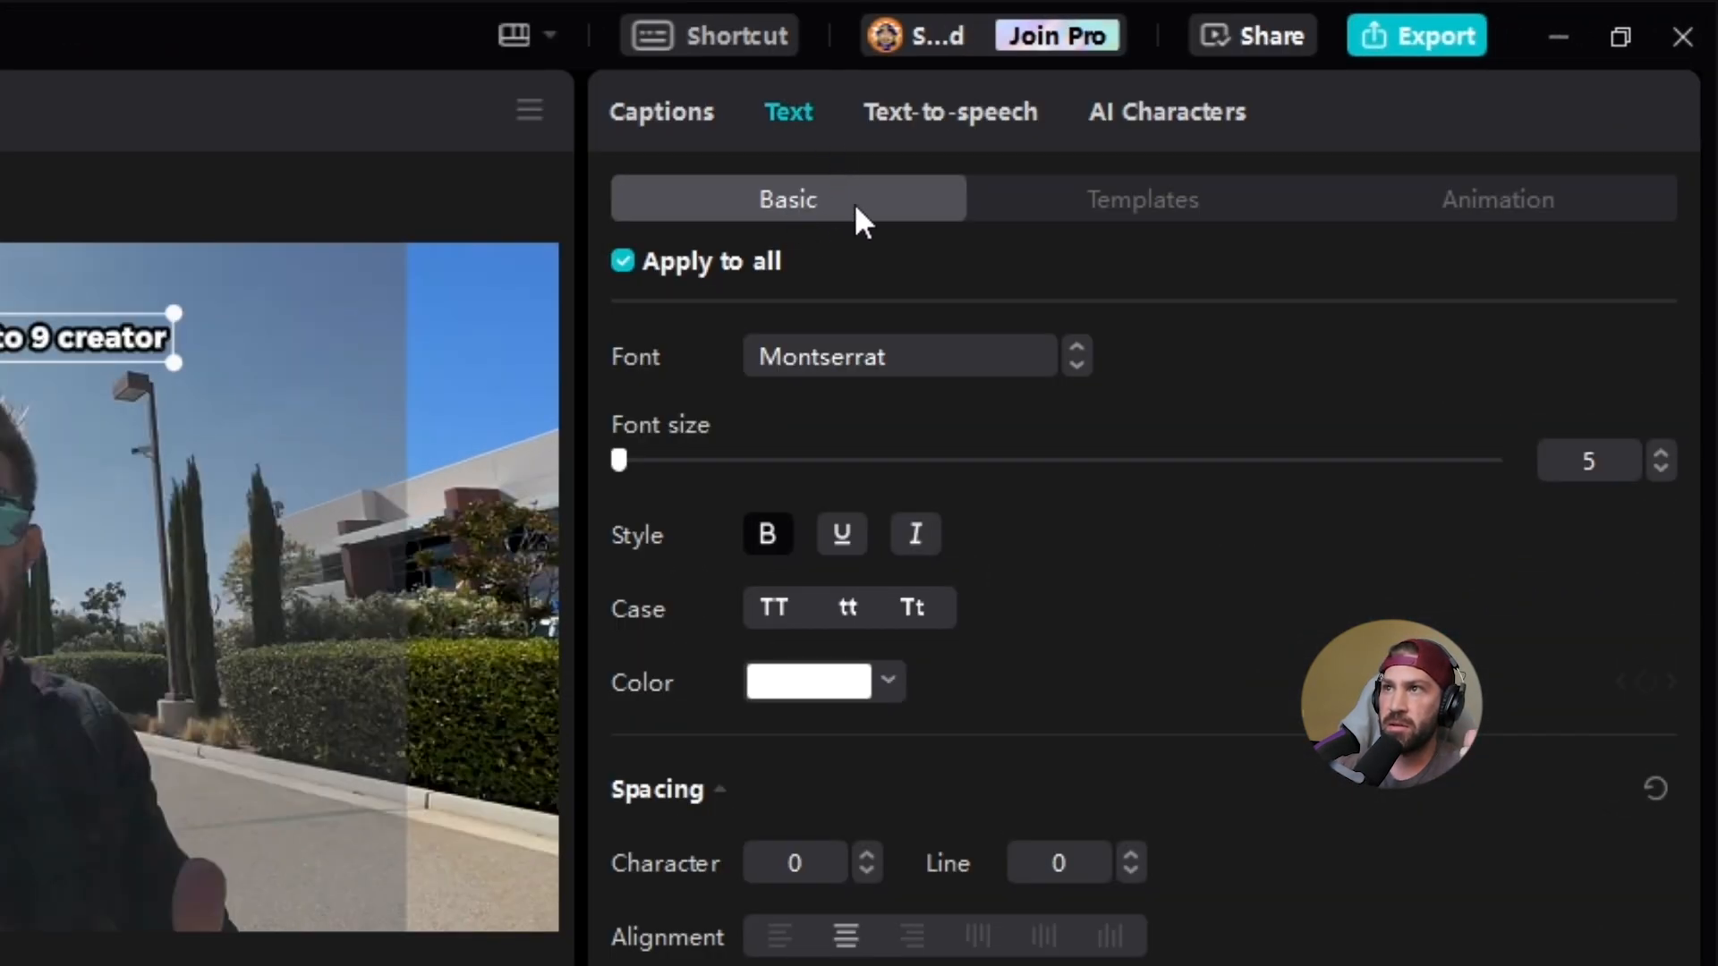
Apply a caption animation from Text > Animation > Captions.
click(1498, 199)
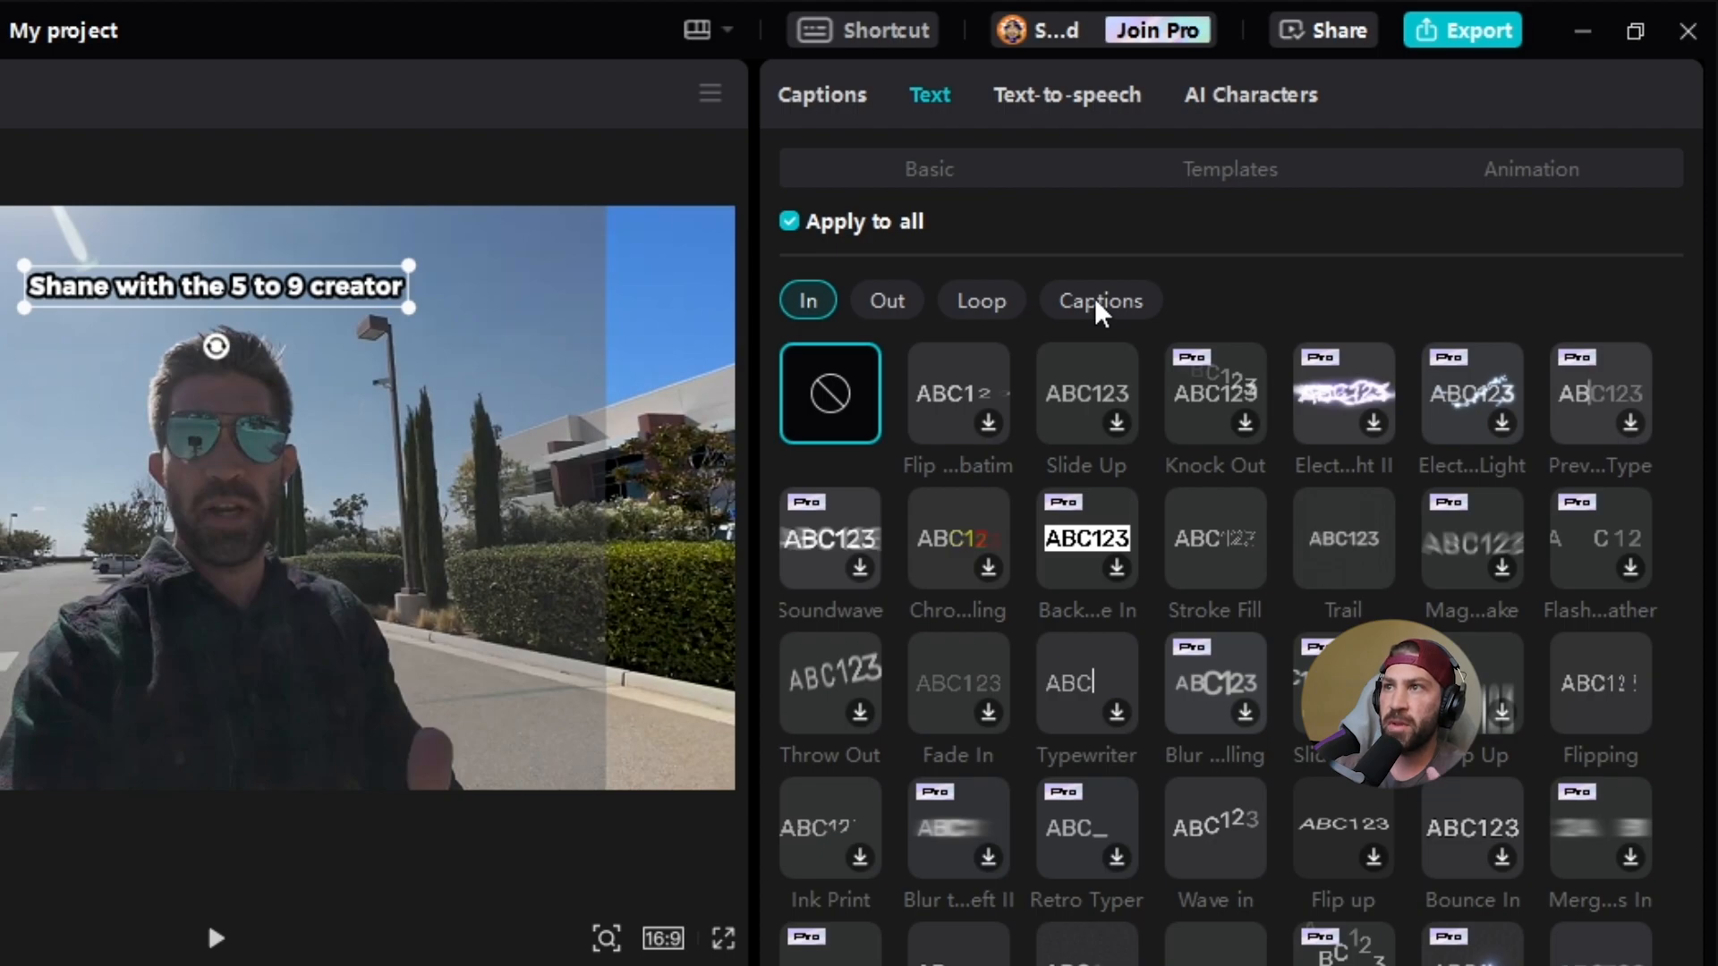
mouse_move(873, 341)
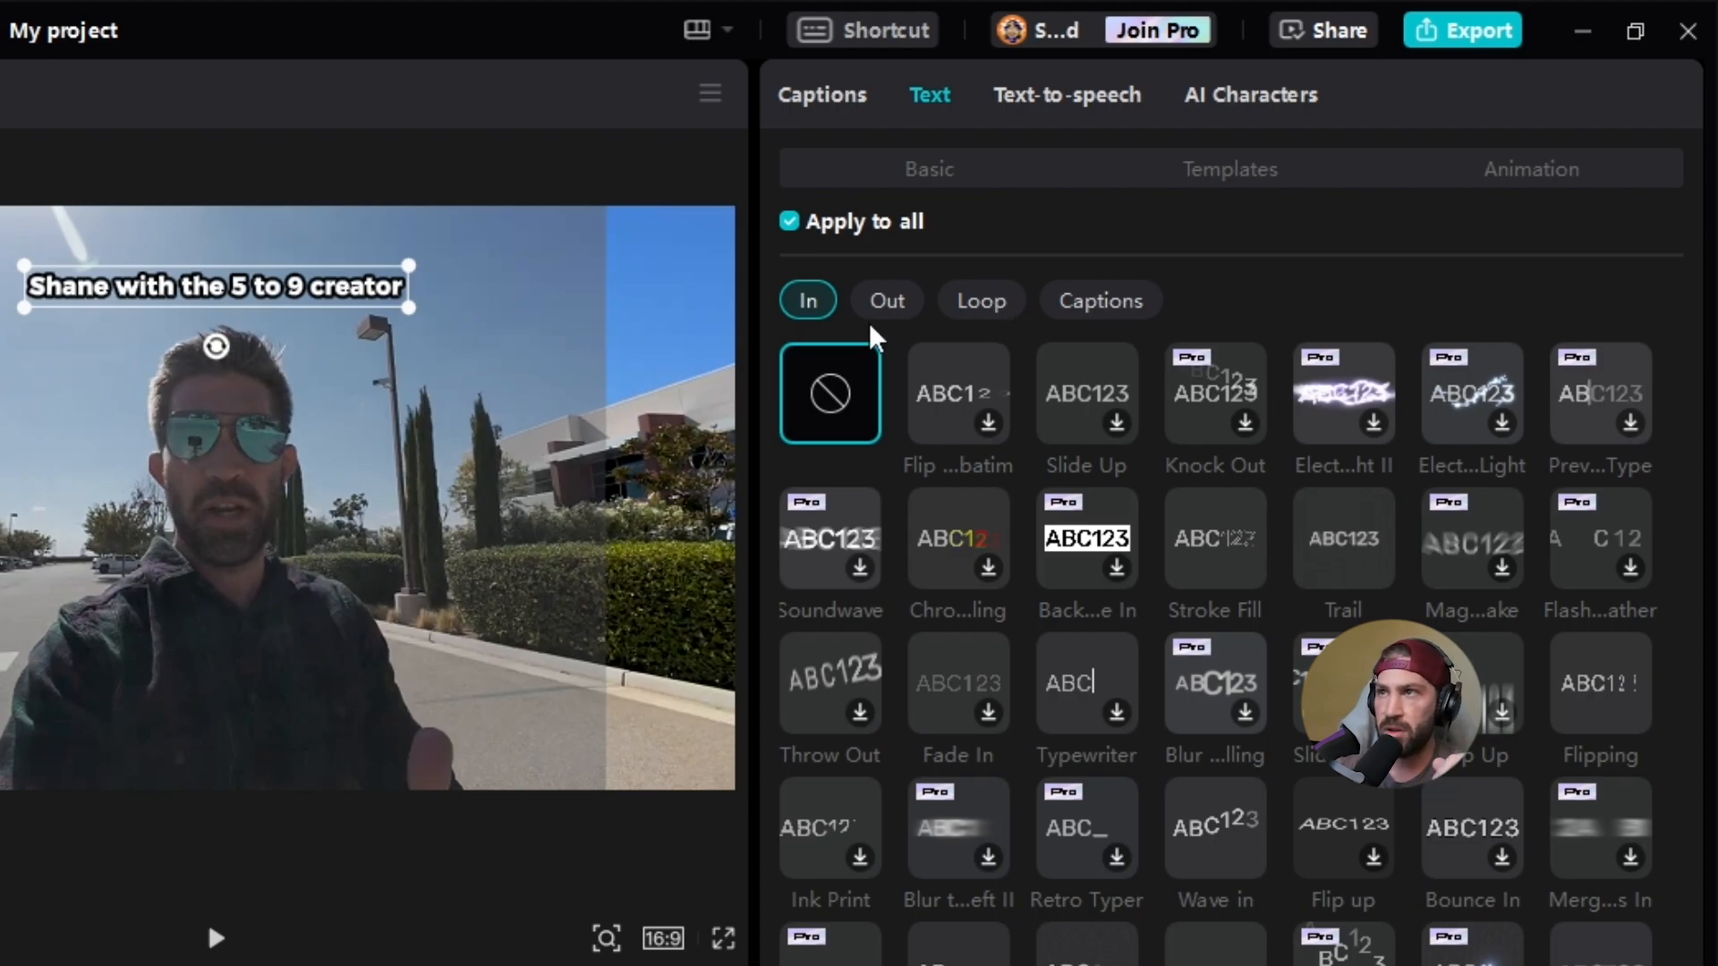
click(1100, 300)
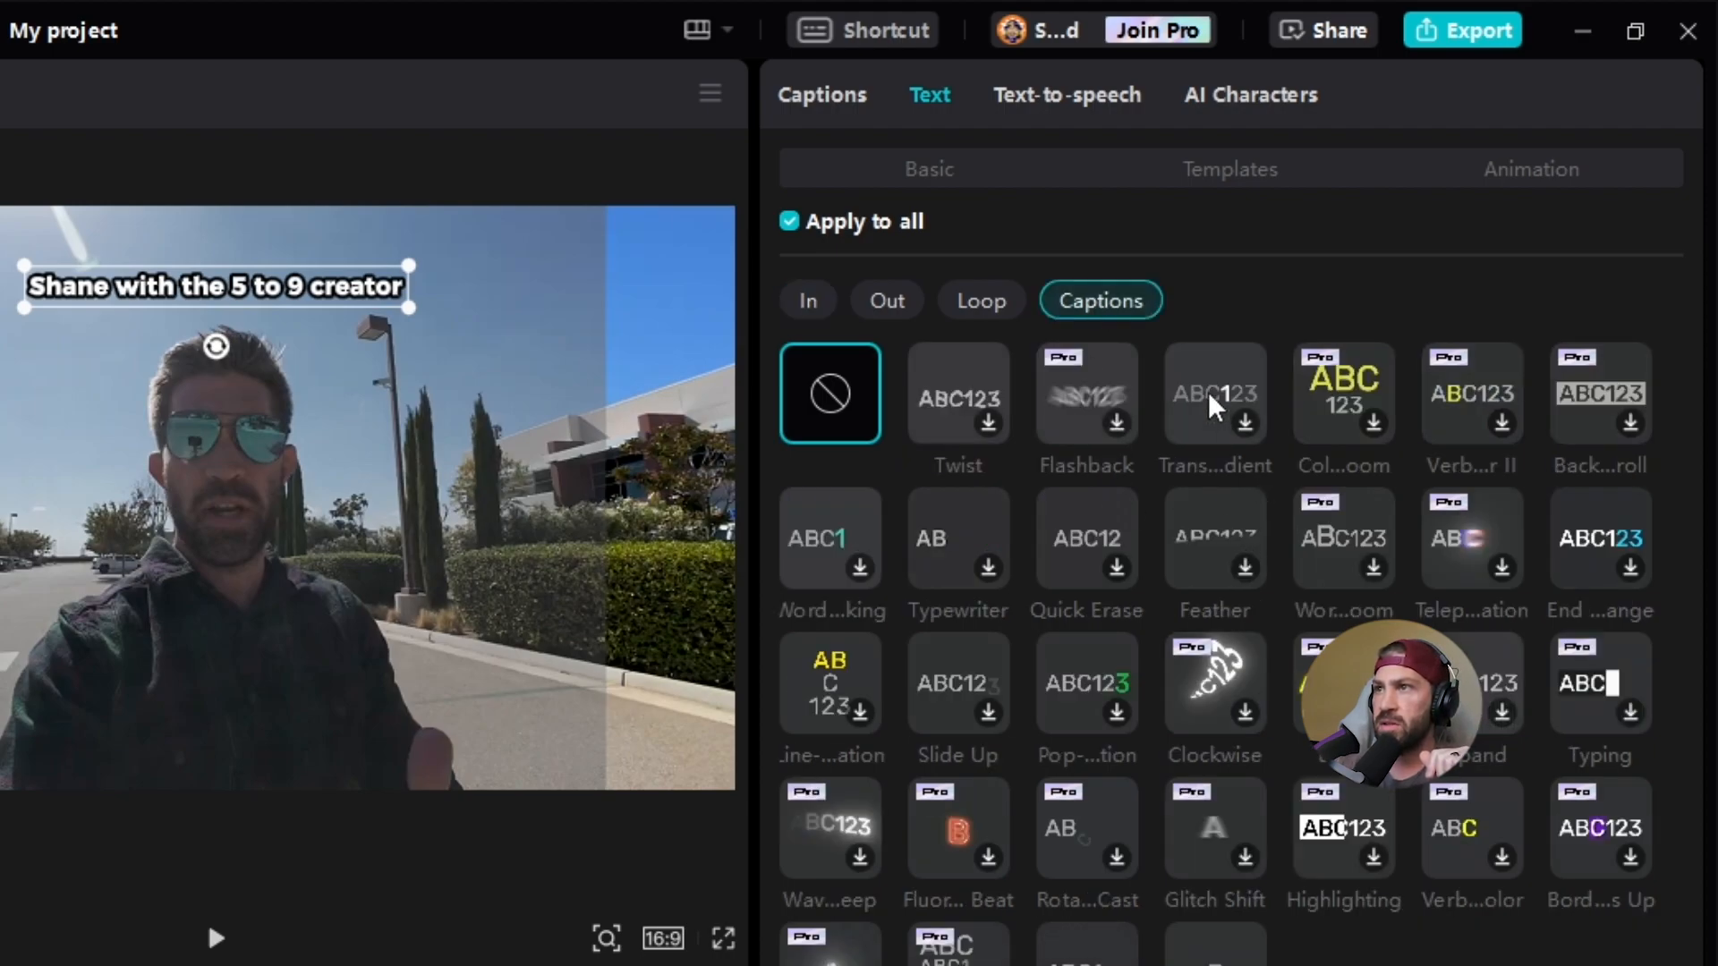
click(1215, 394)
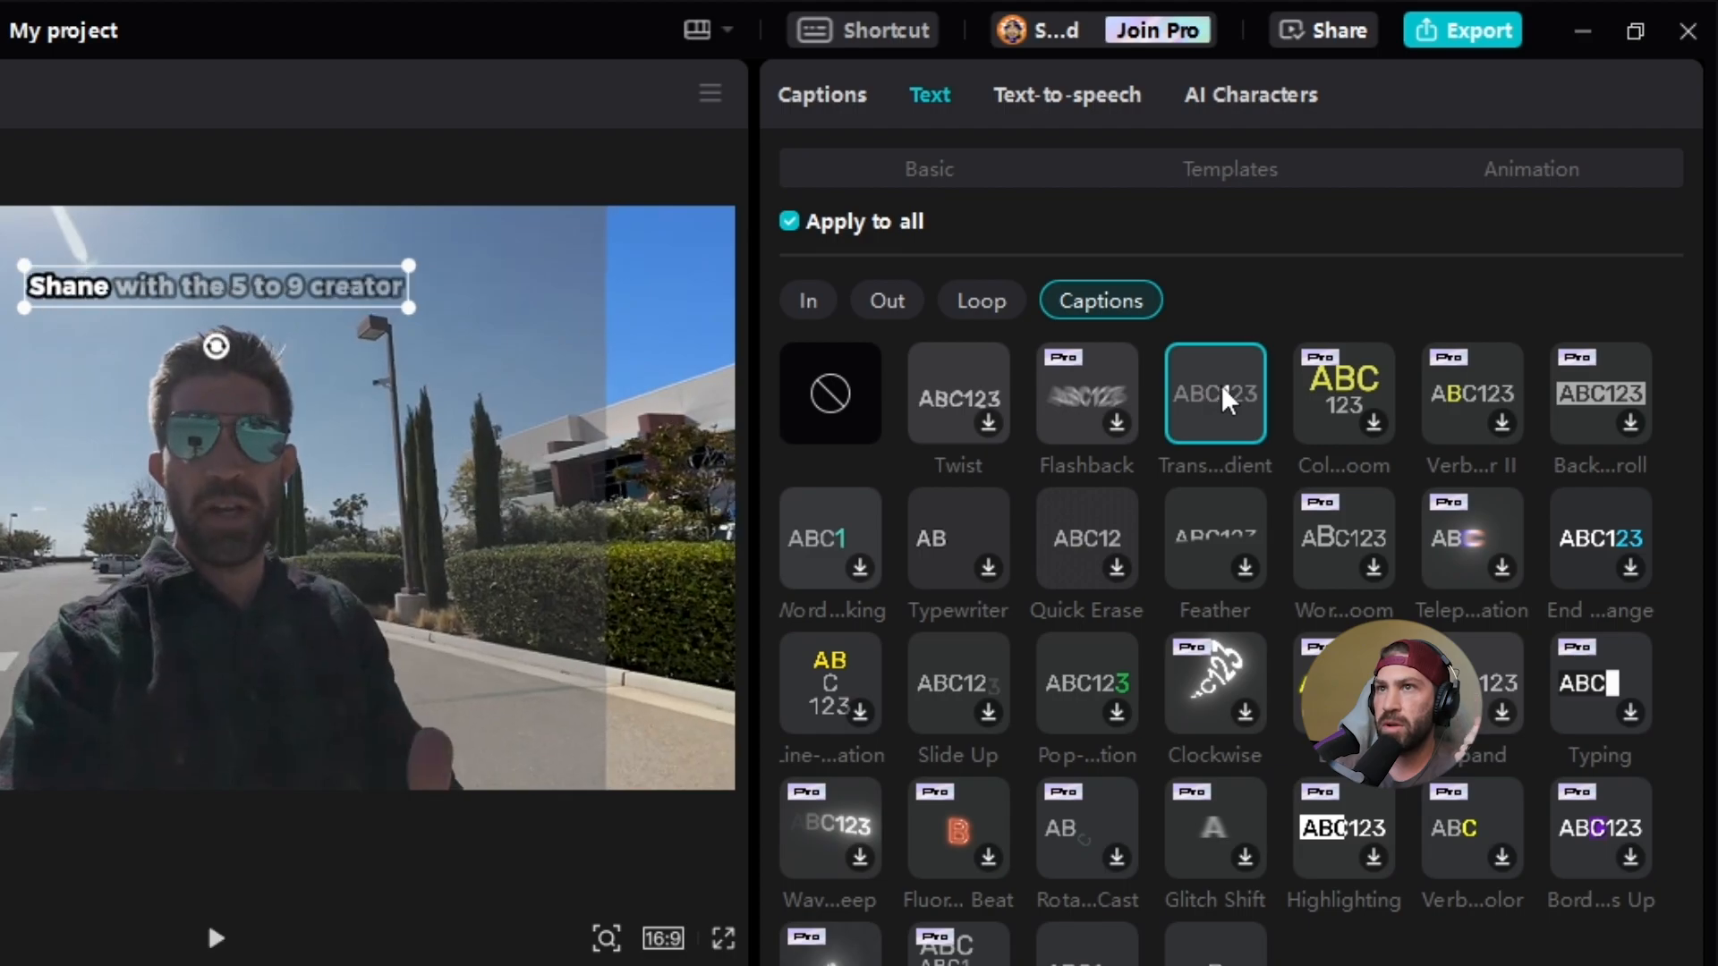
mouse_move(1267, 533)
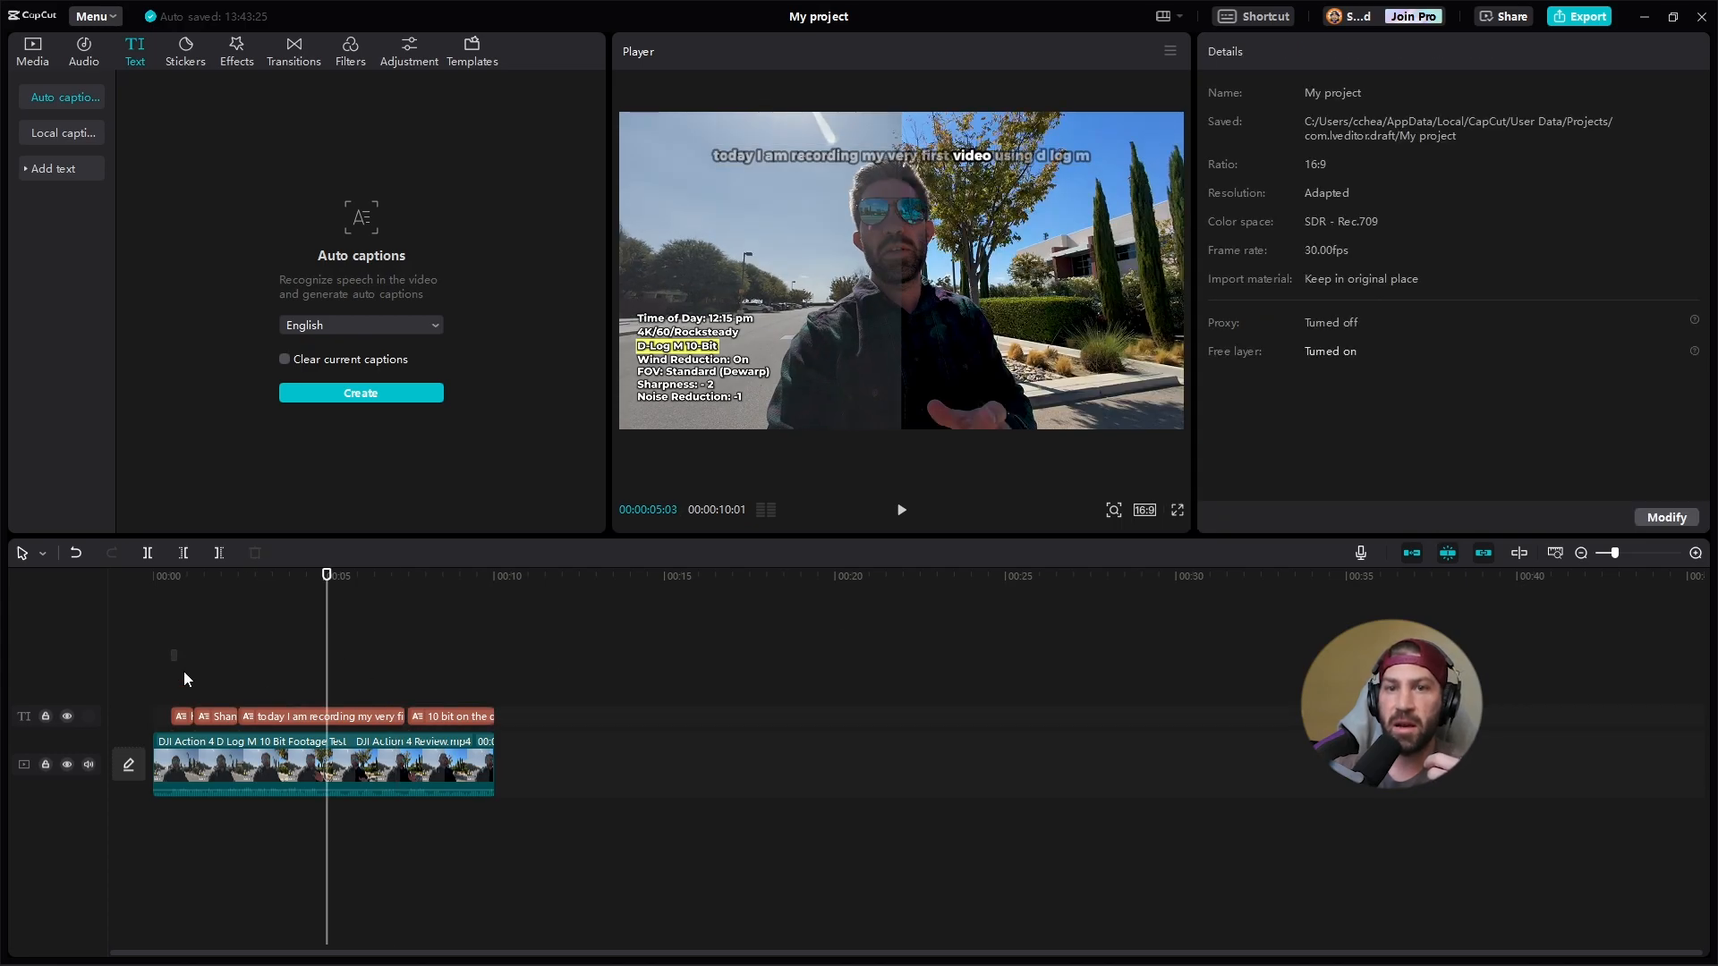
Set the 'today I am recording' caption's animation to None.
click(321, 716)
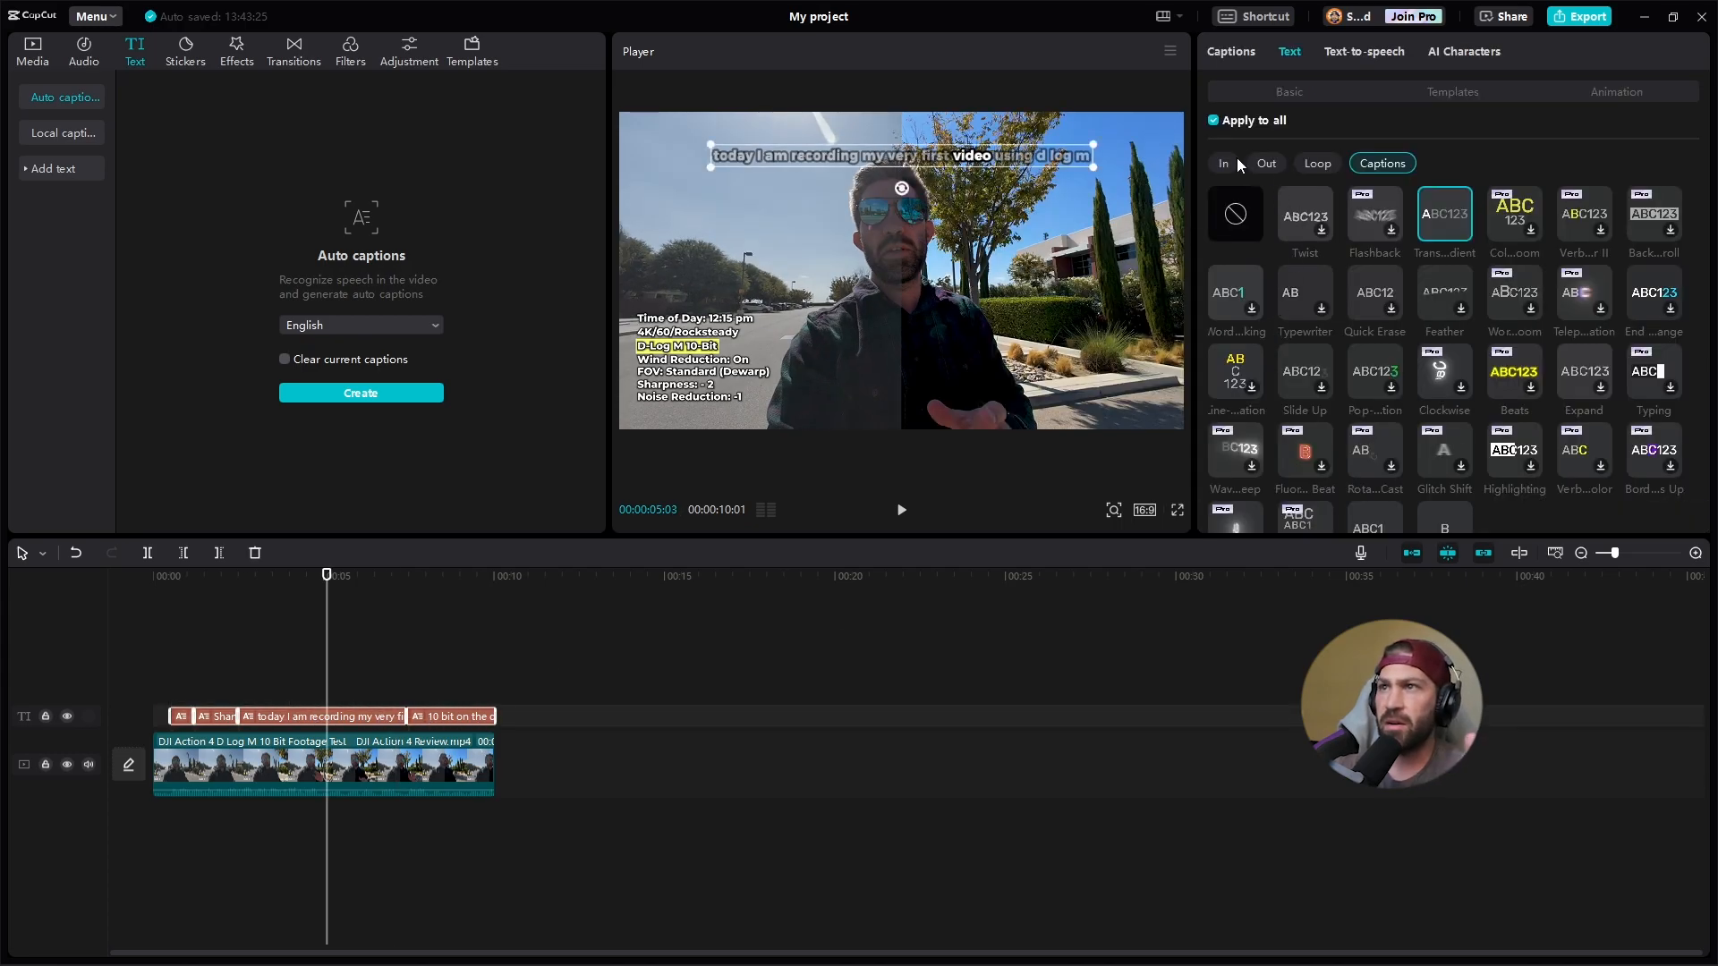
click(1234, 213)
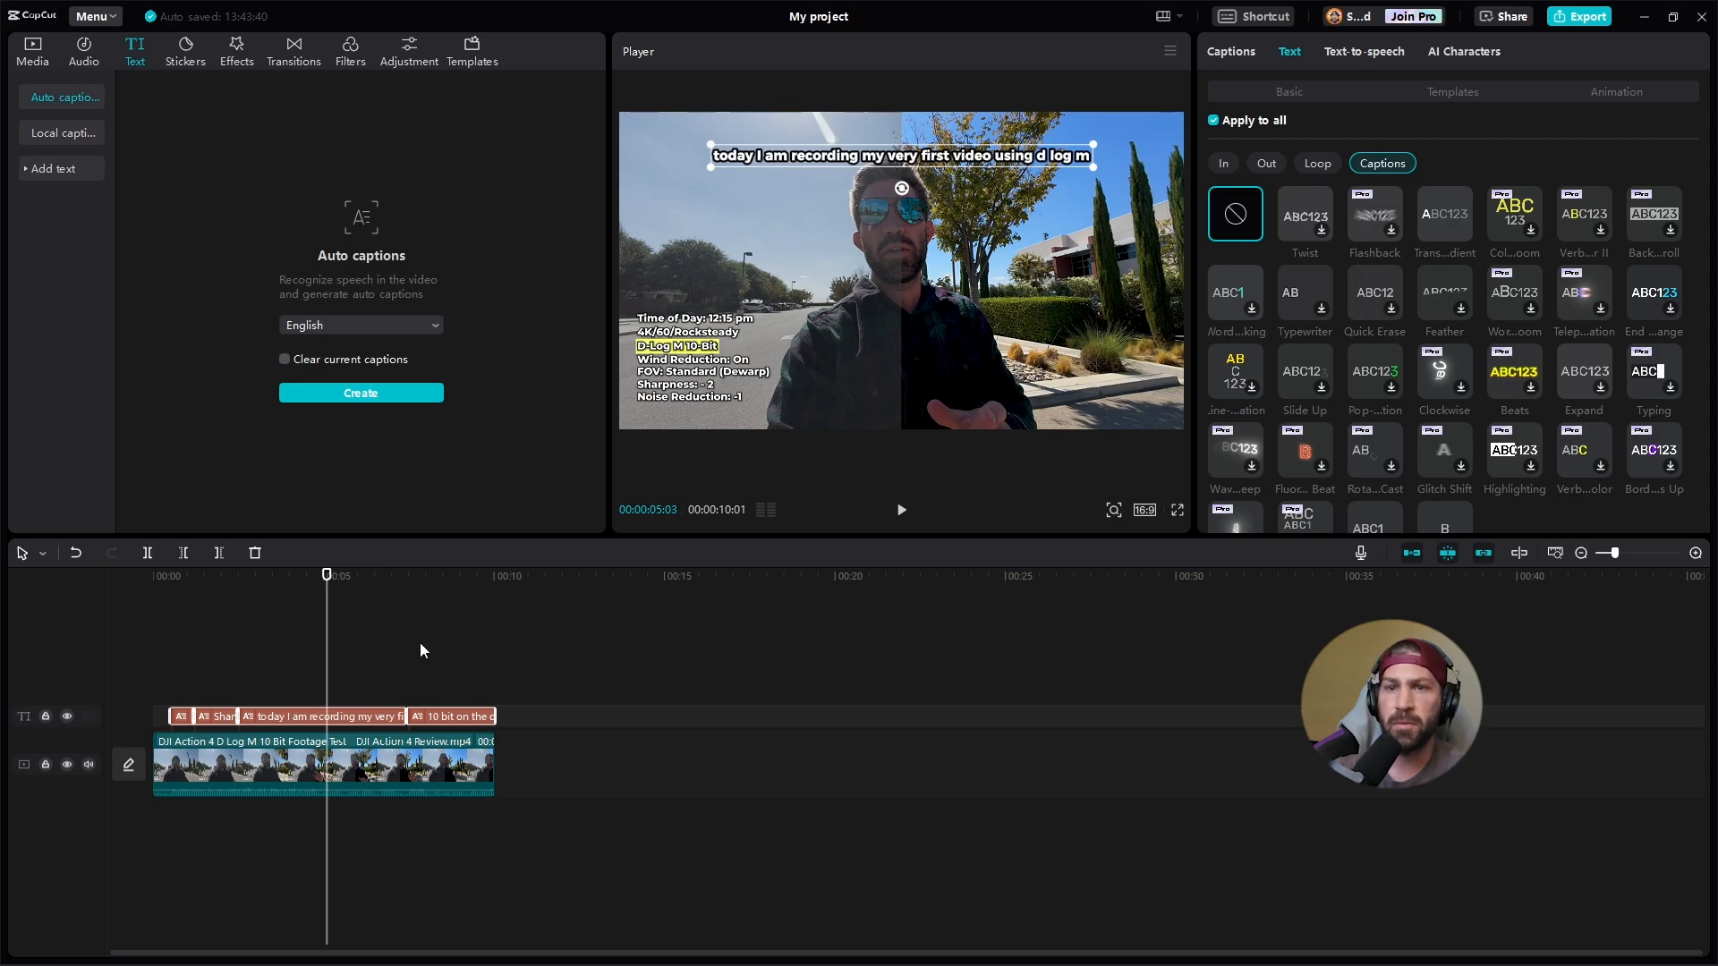
click(330, 716)
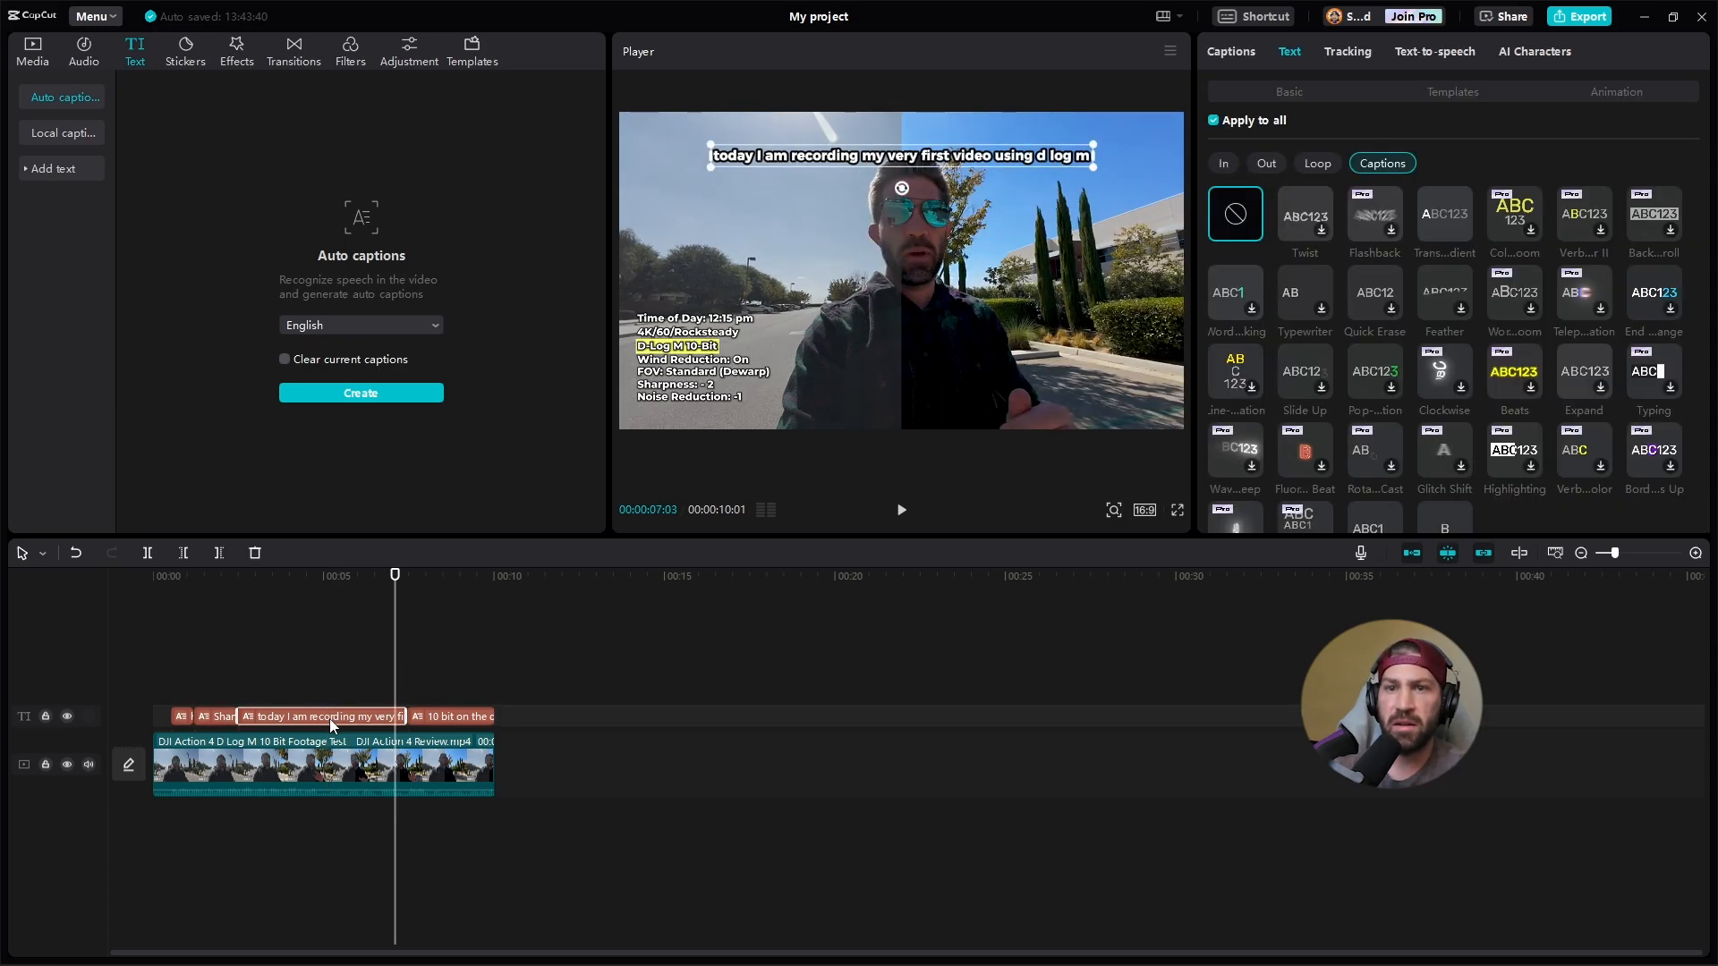
click(462, 716)
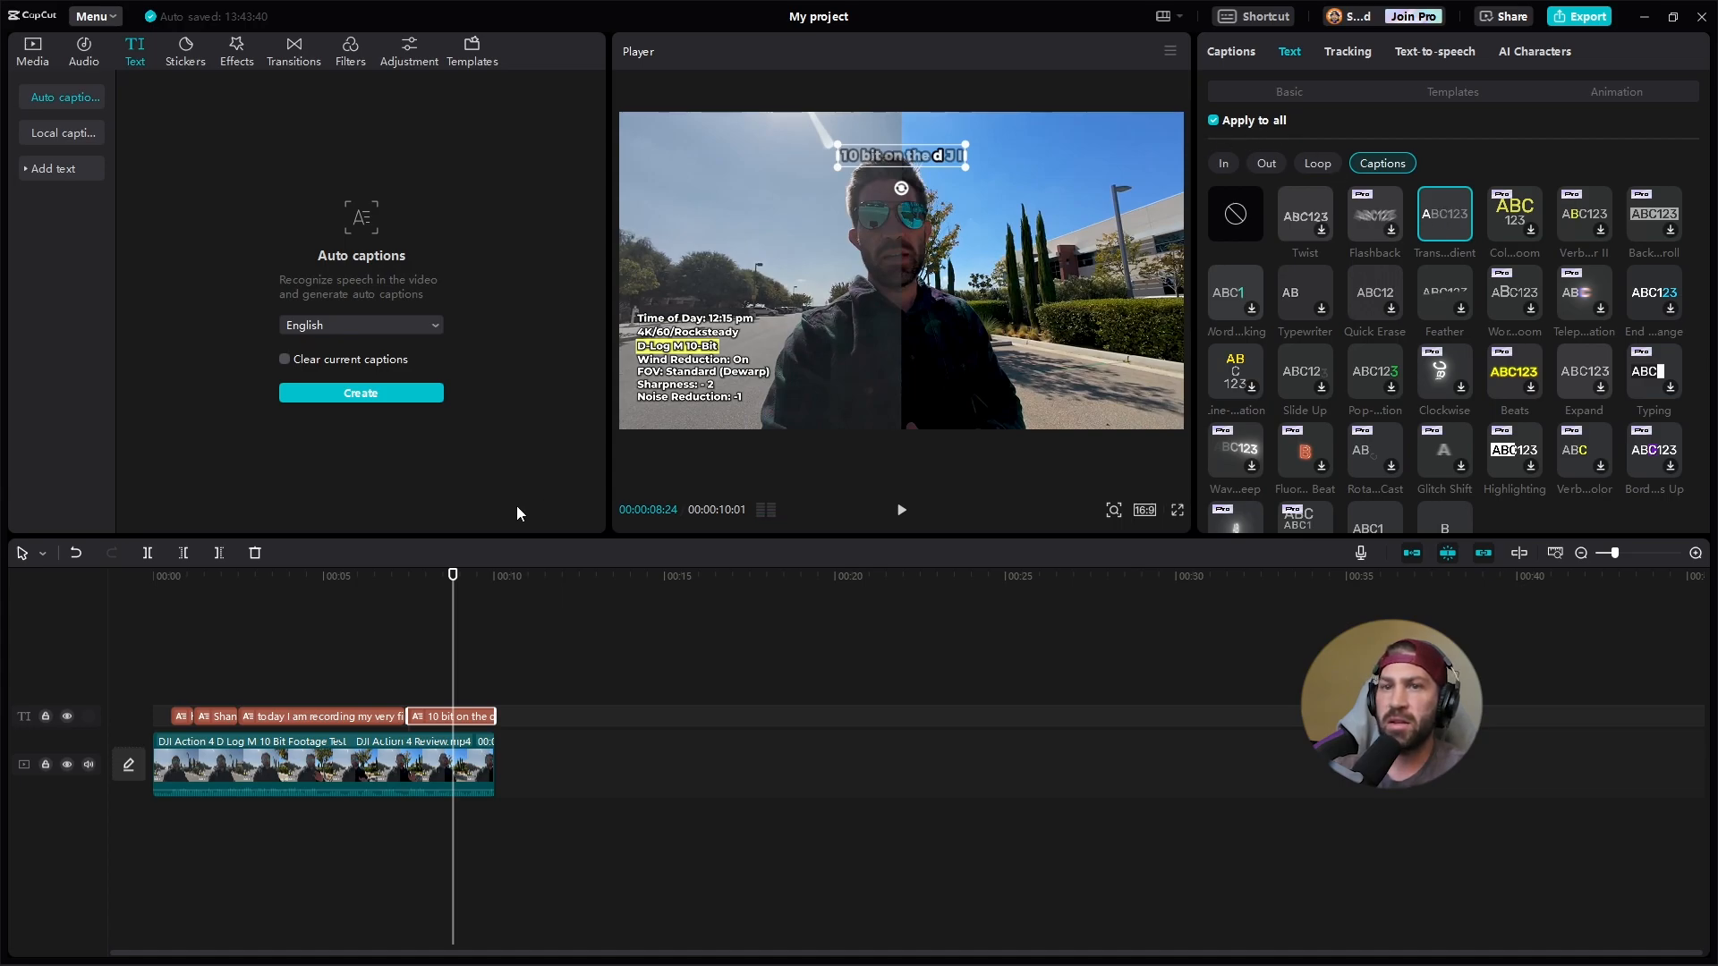
click(901, 510)
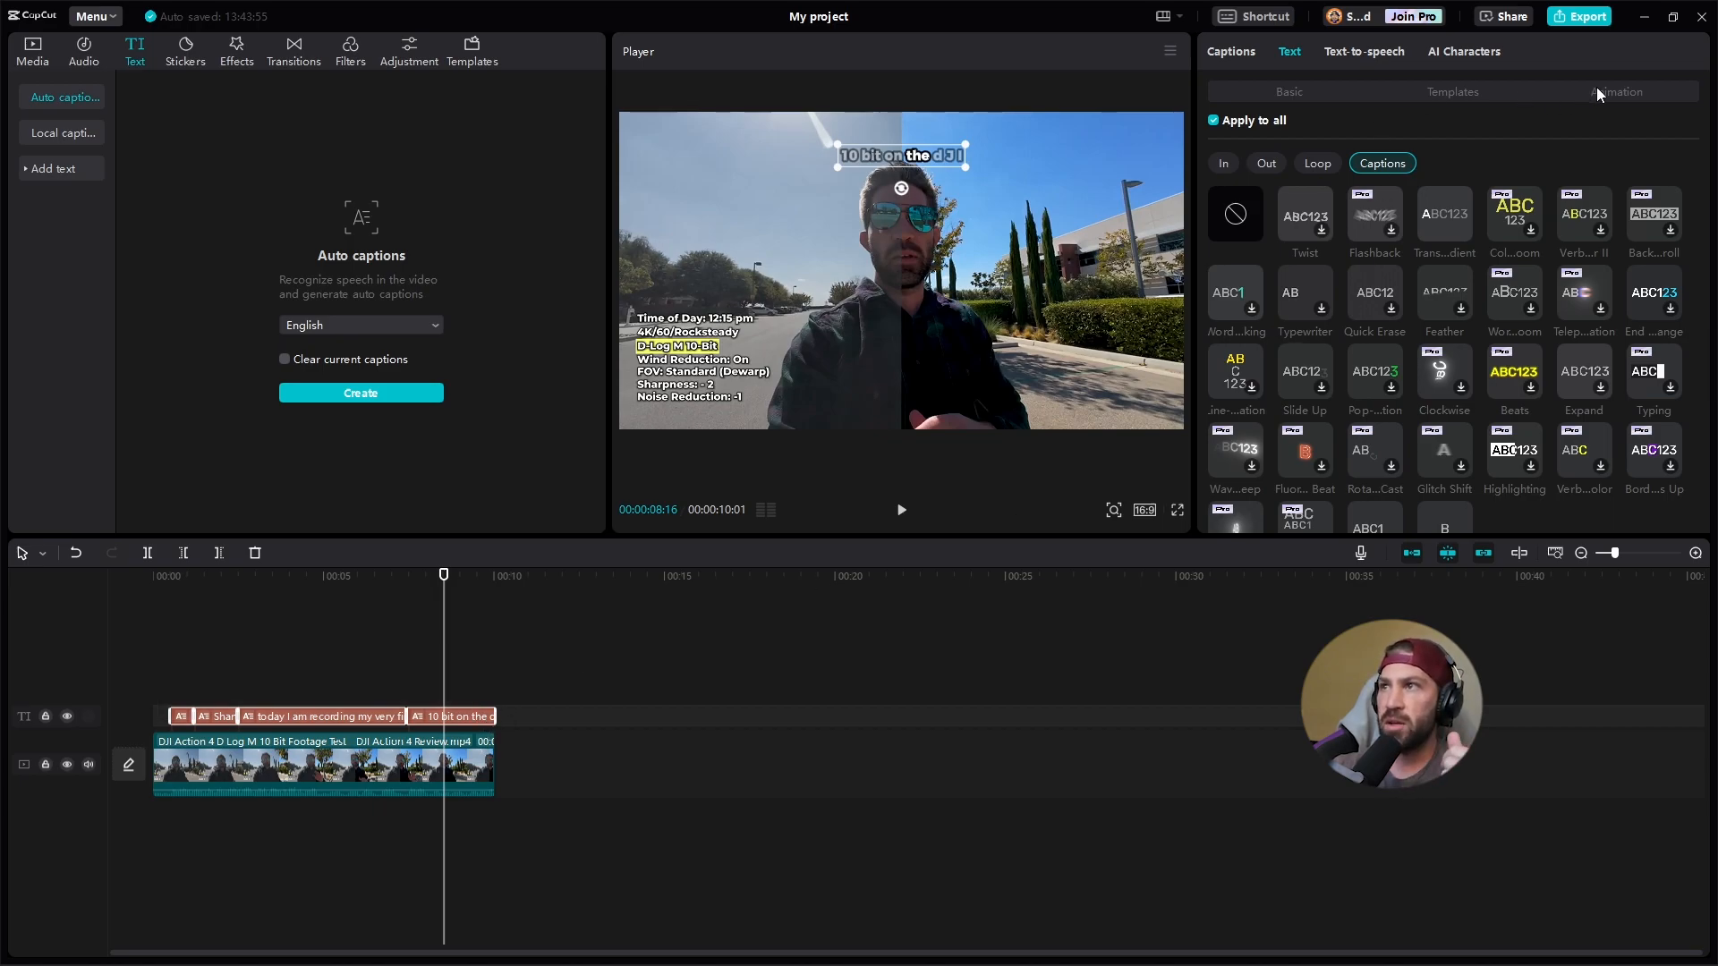
click(1616, 91)
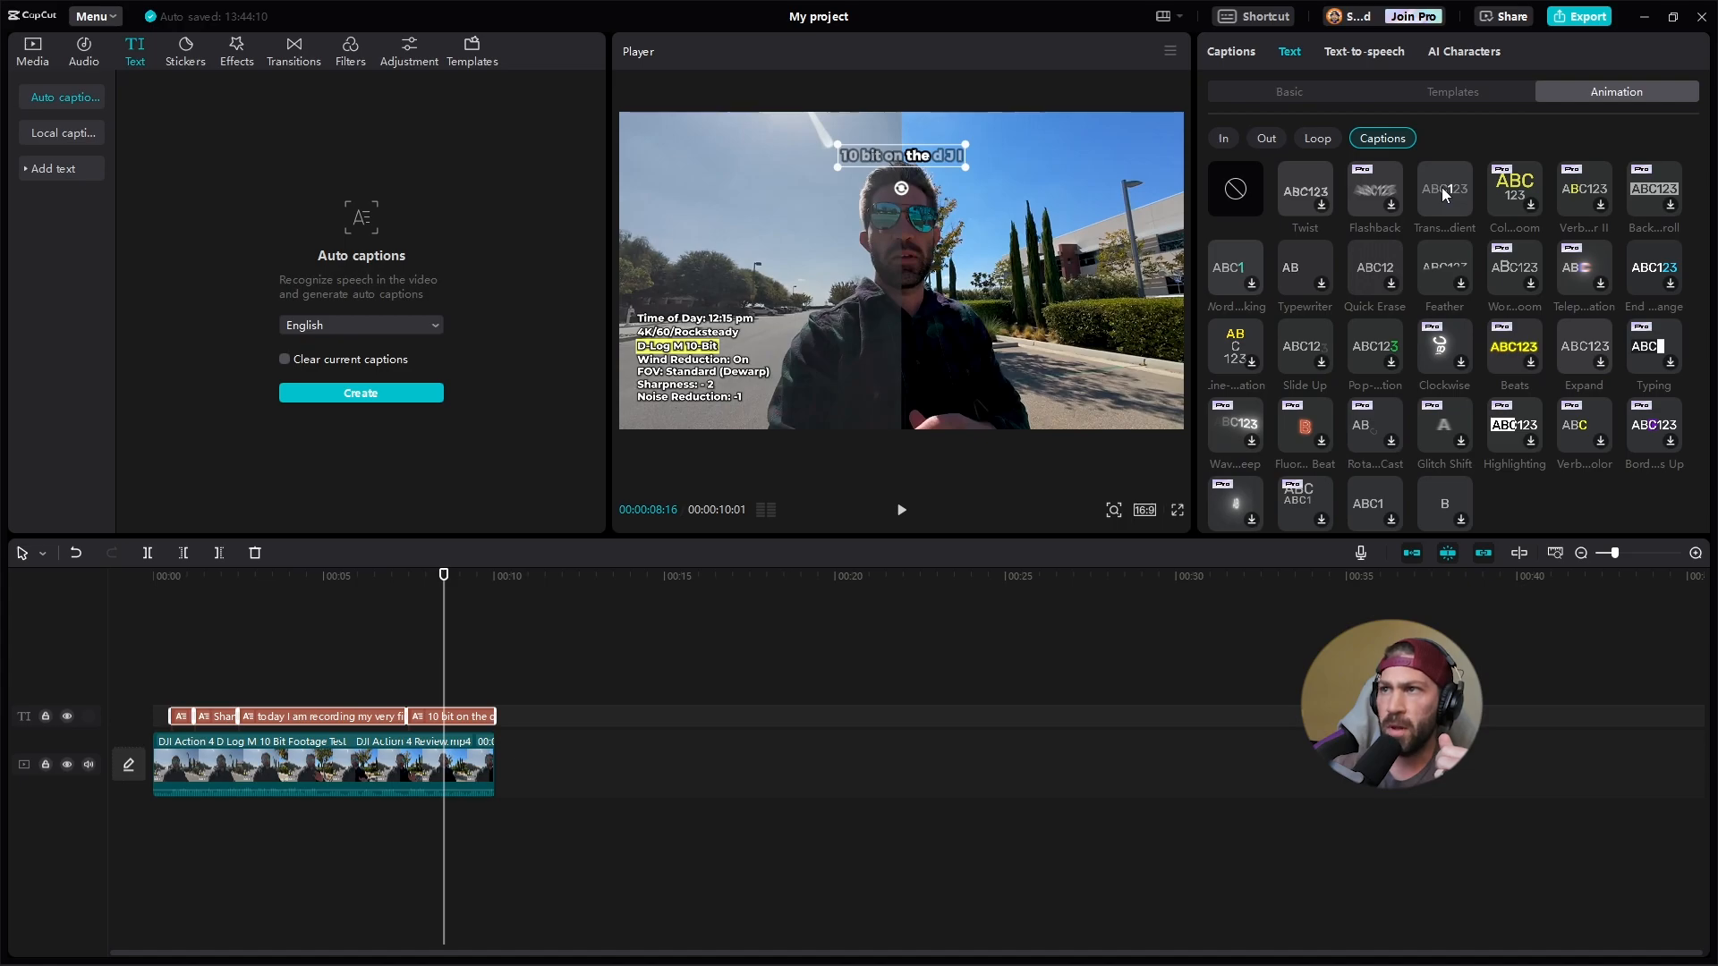